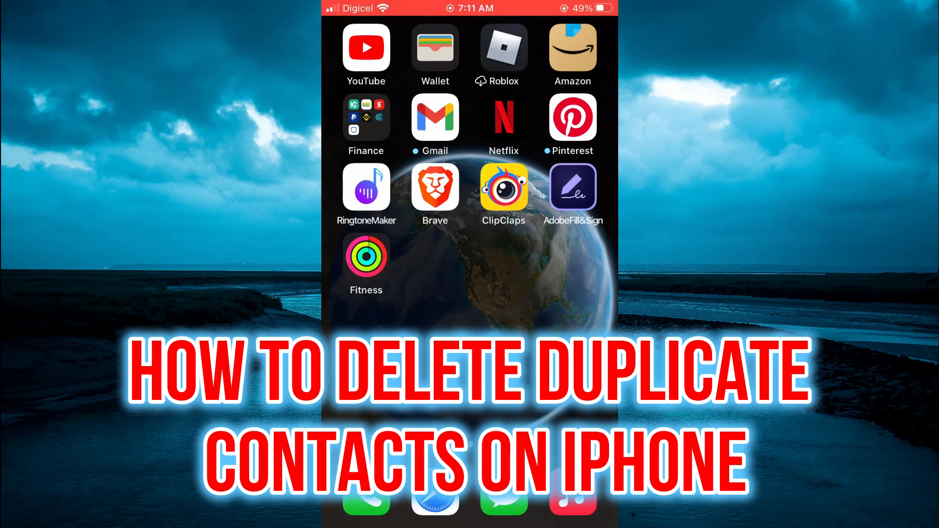
Swipe to the Home Screen page that shows the Settings icon.
{"action": "scroll", "scroll_direction": "left", "scroll_amount": 3}
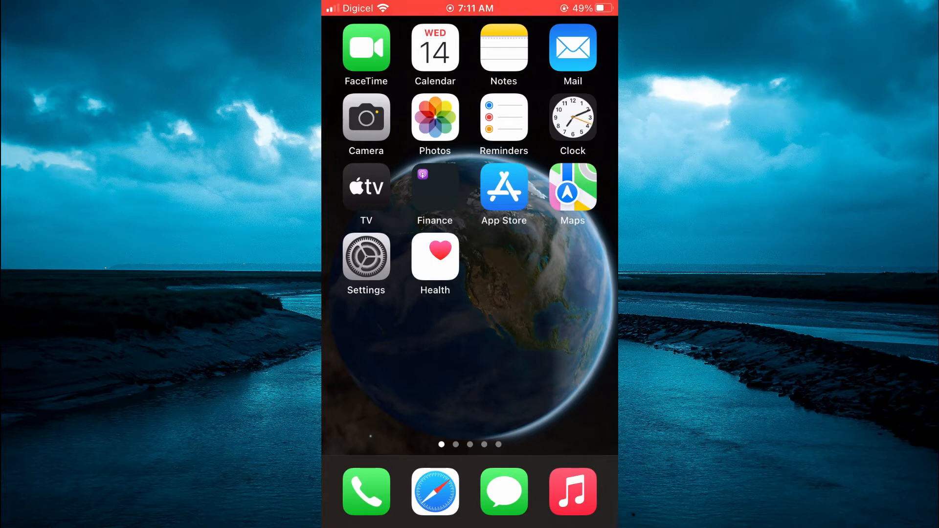
Visit Settings, back out of General to the main list, then reach the Home page with Contacts.
{"action": "left_click", "coordinate": [366, 256]}
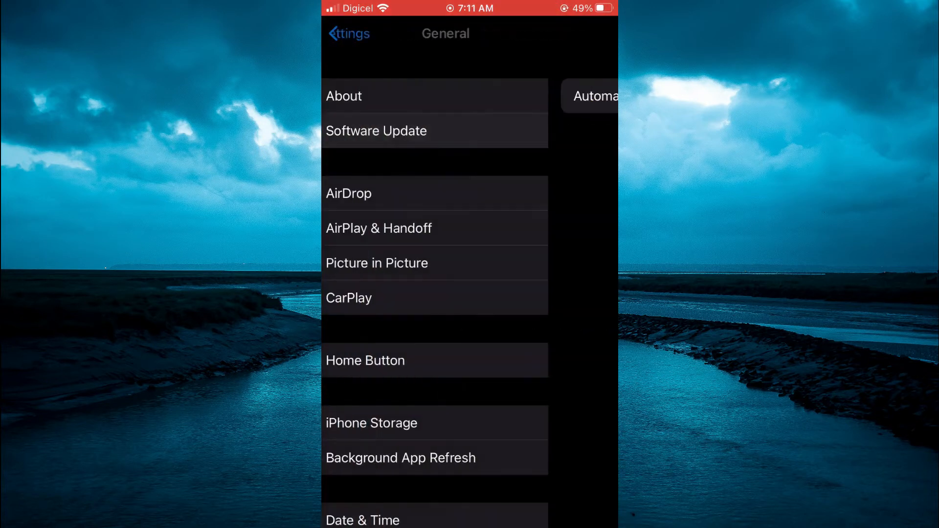
{"action": "left_click", "coordinate": [349, 34]}
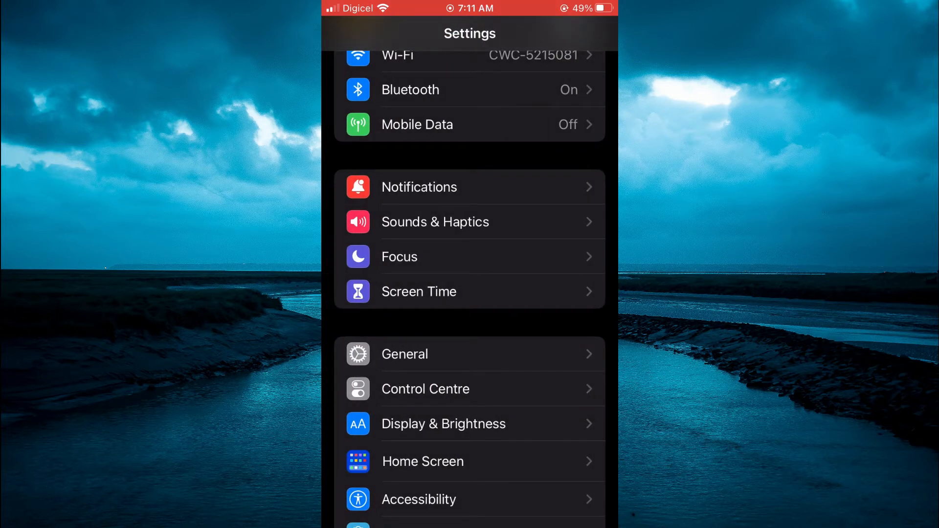
{"action": "left_click", "coordinate": [404, 354]}
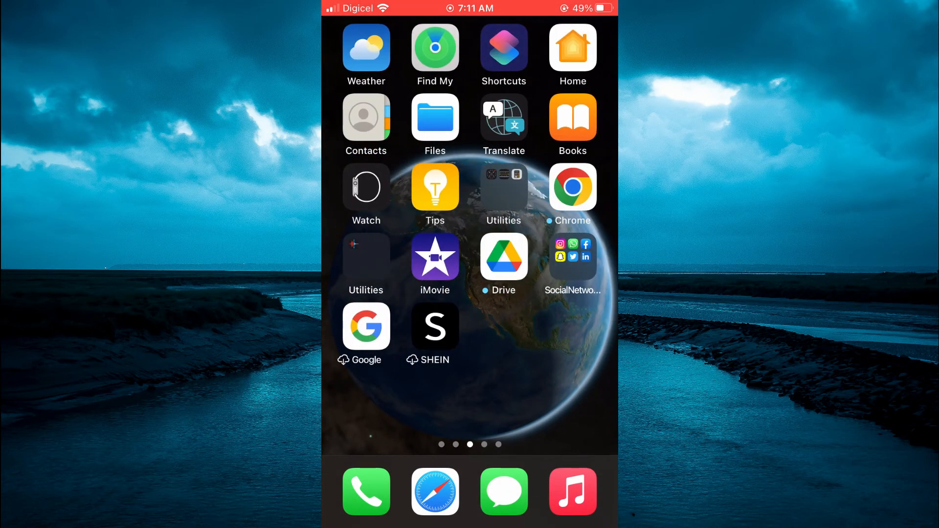
Launch Contacts to the contact list reporting one duplicate found.
{"action": "left_click", "coordinate": [366, 118]}
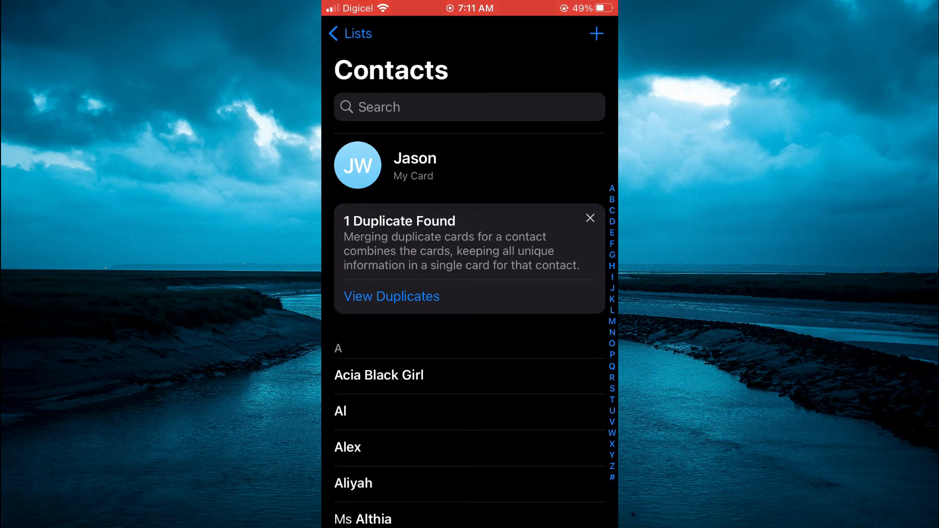
View the two duplicate Ms Williams cards and choose Merge All to reach the confirmation.
{"action": "left_click", "coordinate": [392, 295]}
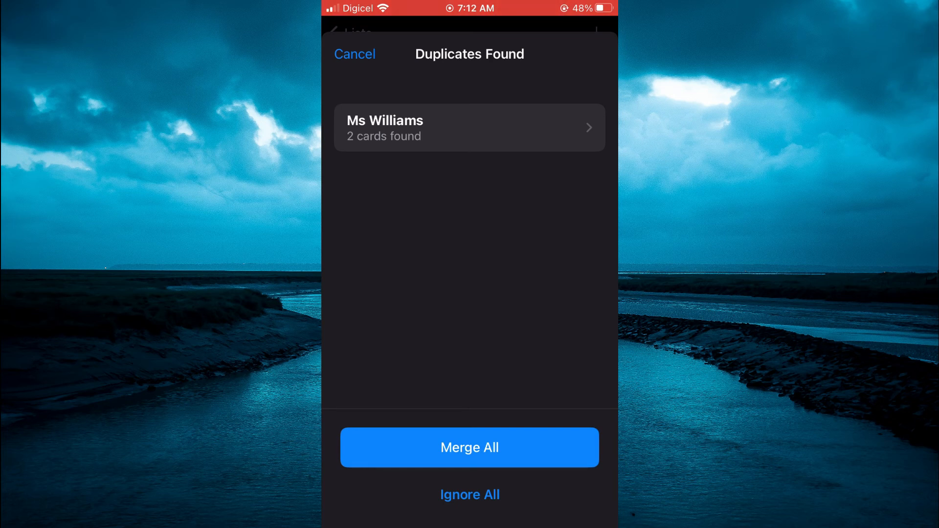
{"action": "left_click", "coordinate": [469, 447]}
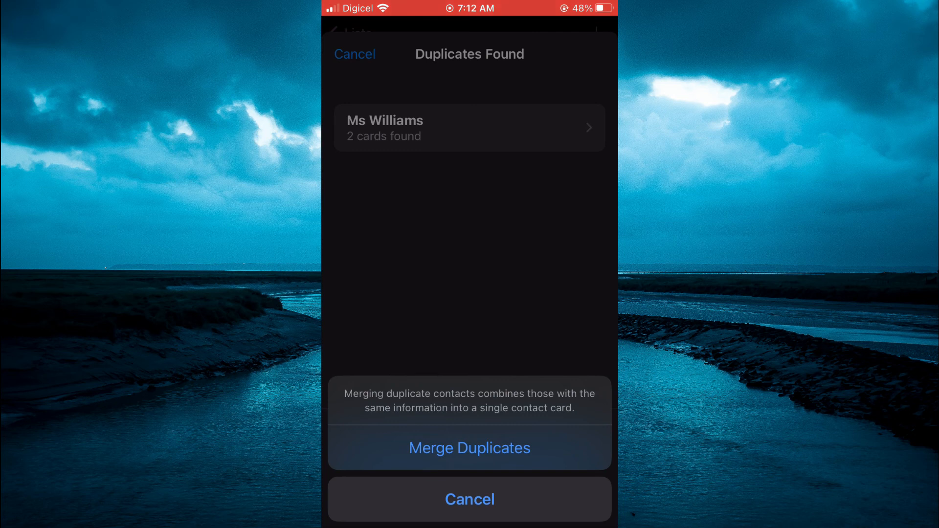